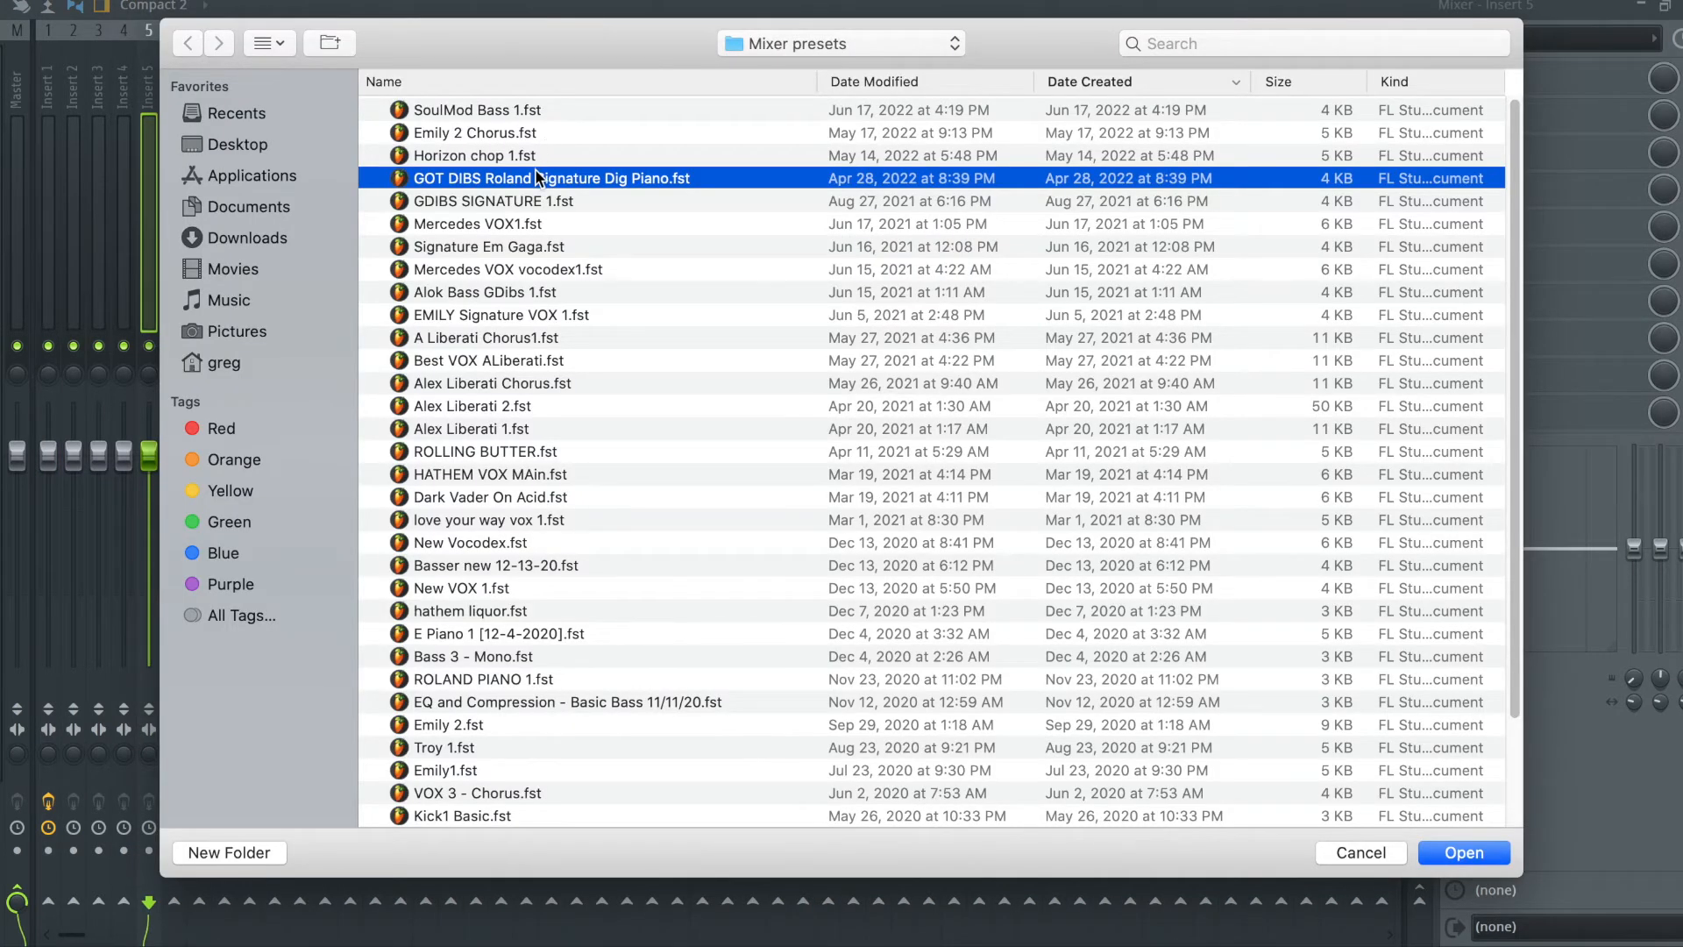
- Open 'GOT DIBS Roland Signature Dig Piano.fst' from the mixer presets dialog onto insert 5
{"action": "left_click", "coordinate": [1462, 852]}
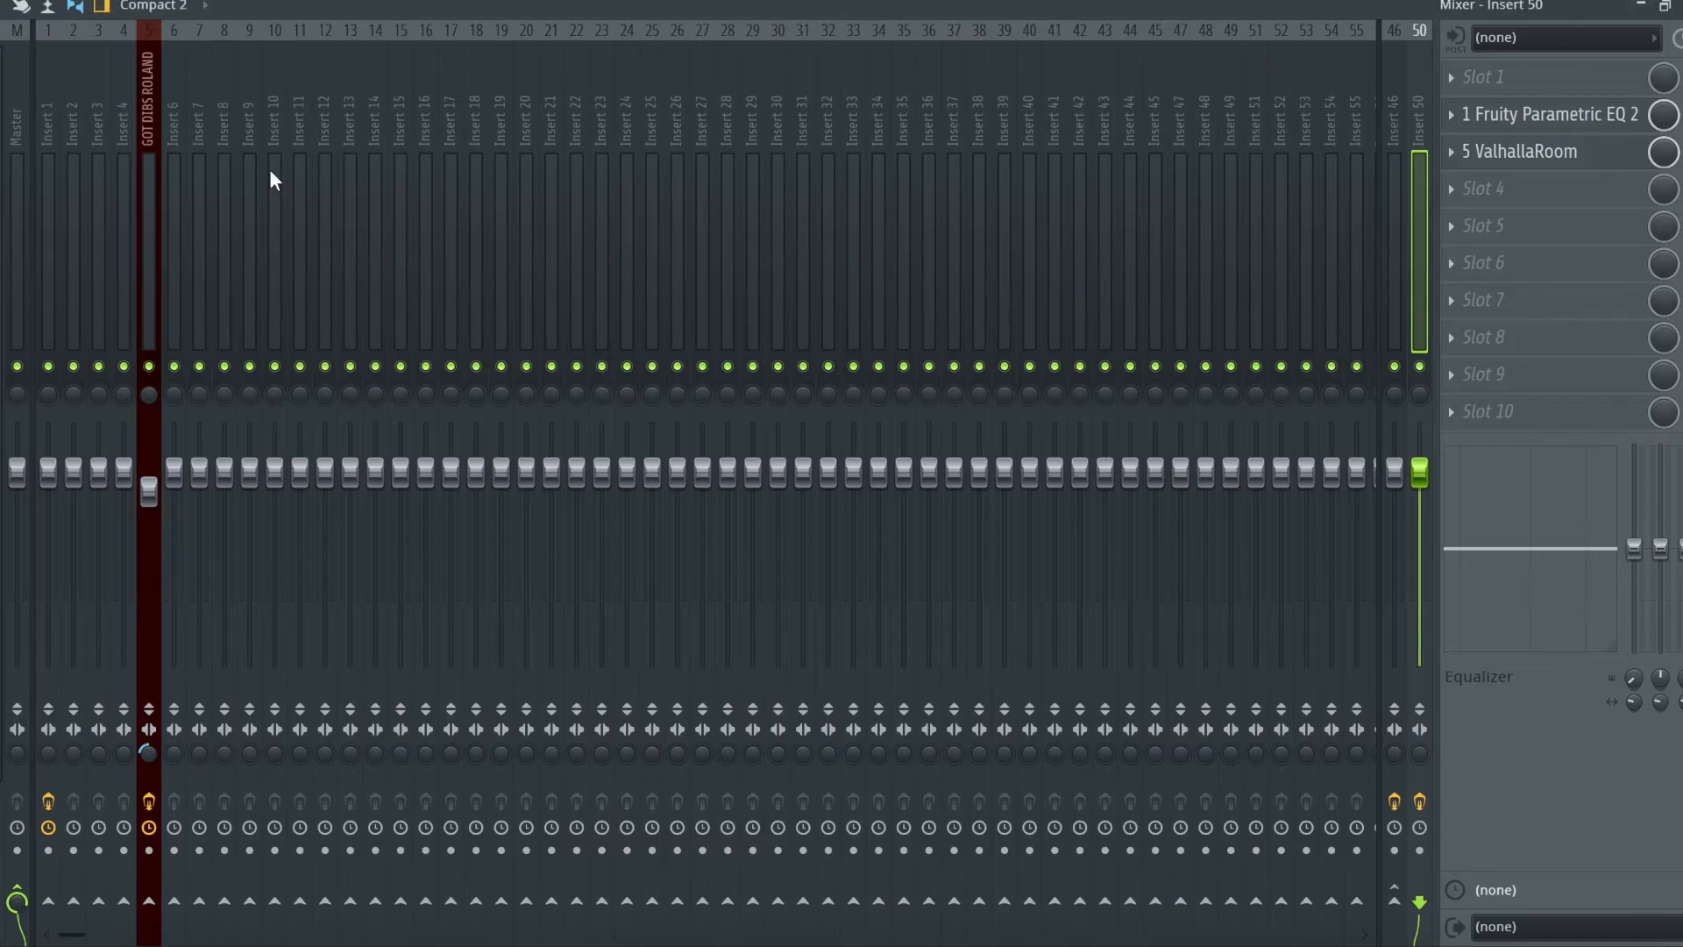
- Select the GOT DIBS ROLAND insert to display its Saturation Knob, EQ, CamelCrusher and Limiter slots
{"action": "left_click", "coordinate": [148, 161]}
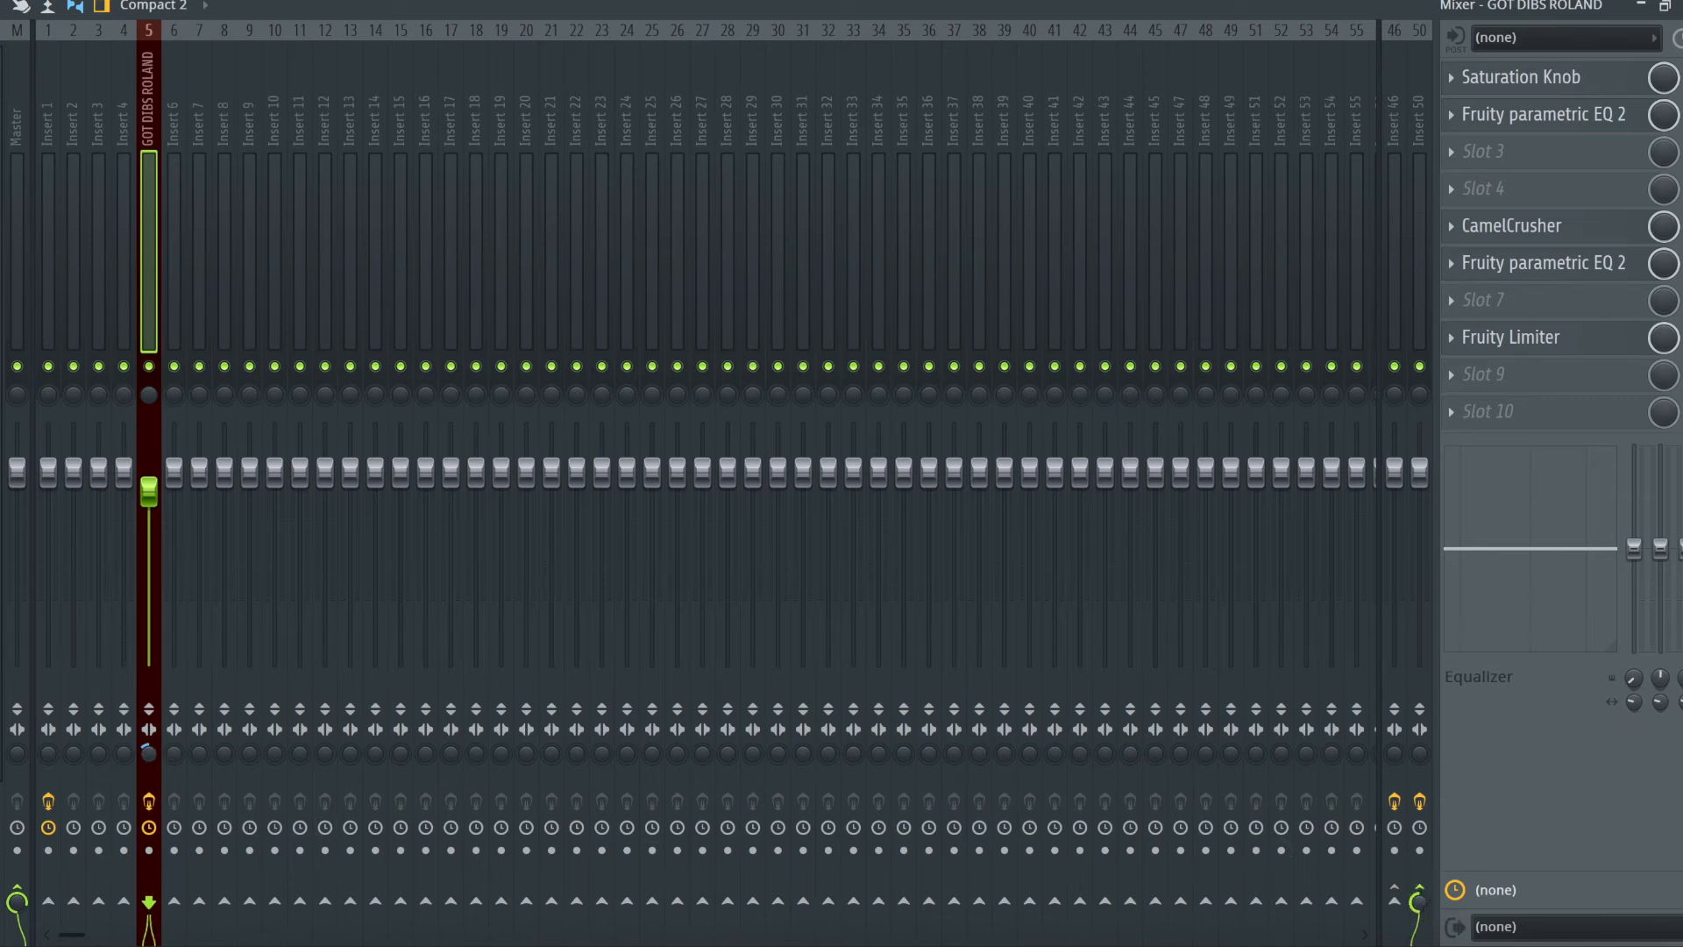